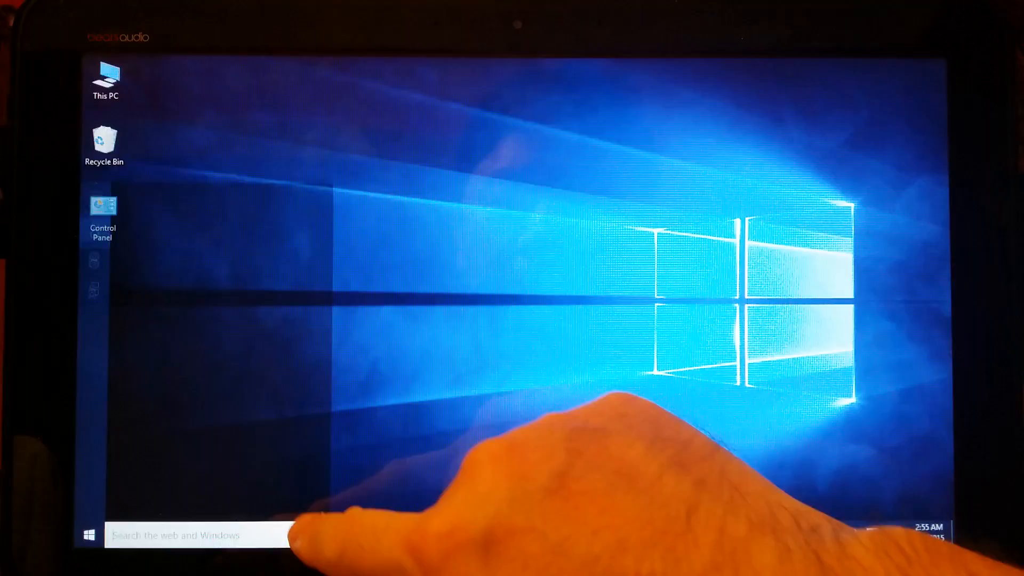
- Try the web browser before tablet mode is on, dismissing the touch keyboard manually, then close it
{"action": "left_click", "coordinate": [196, 534]}
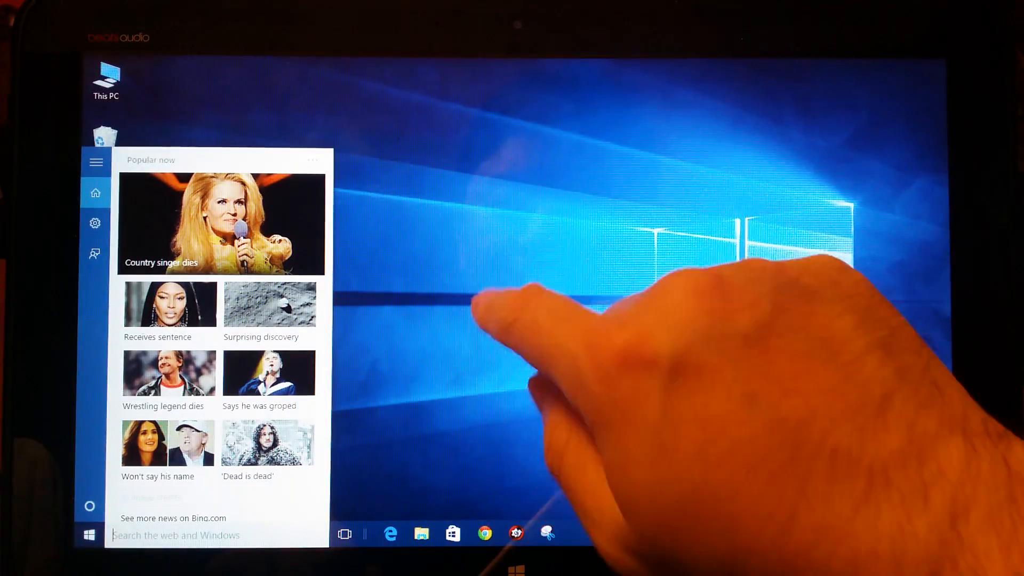
{"action": "left_click", "coordinate": [391, 534]}
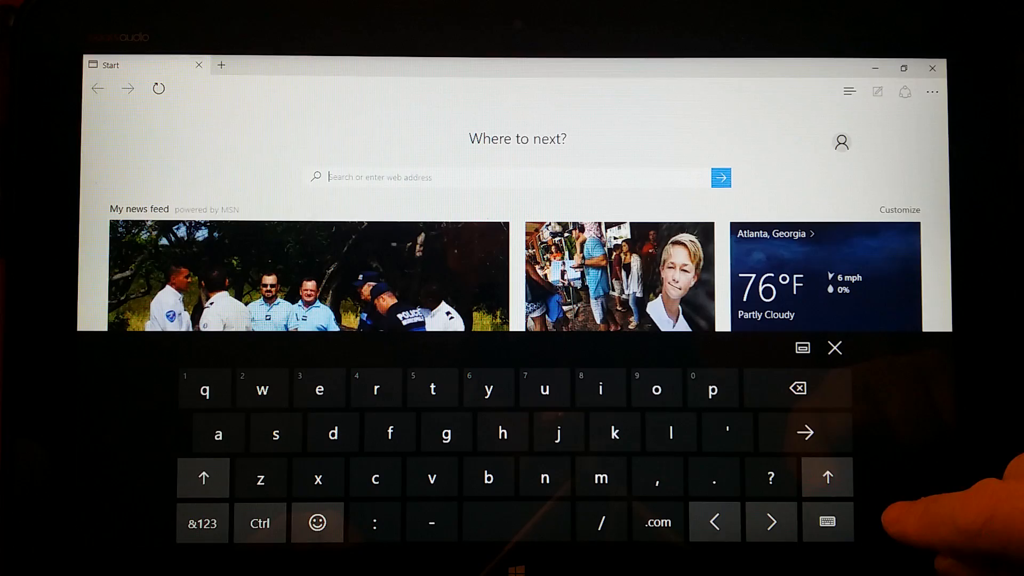
{"action": "left_click", "coordinate": [833, 347]}
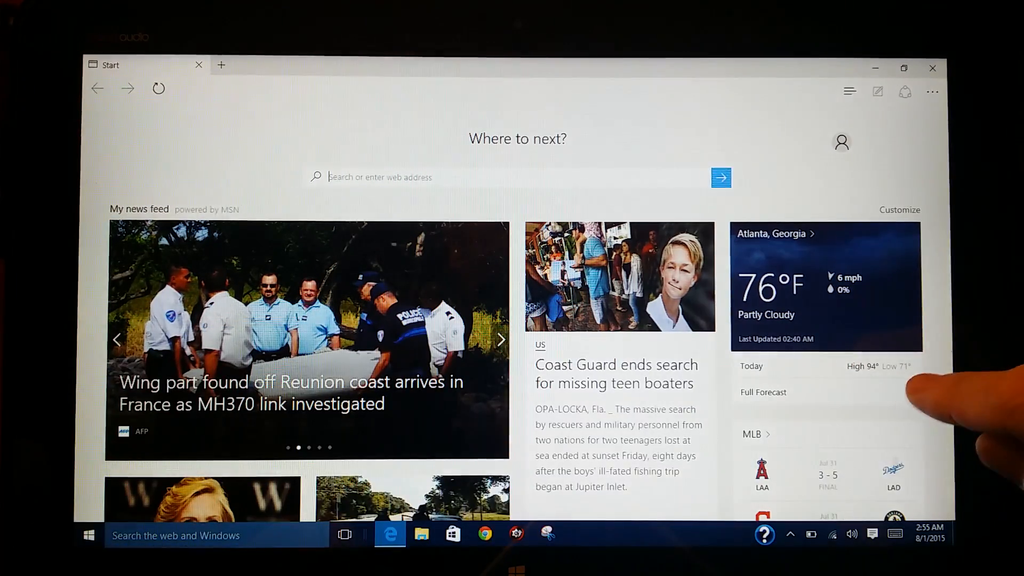
{"action": "left_click", "coordinate": [500, 340]}
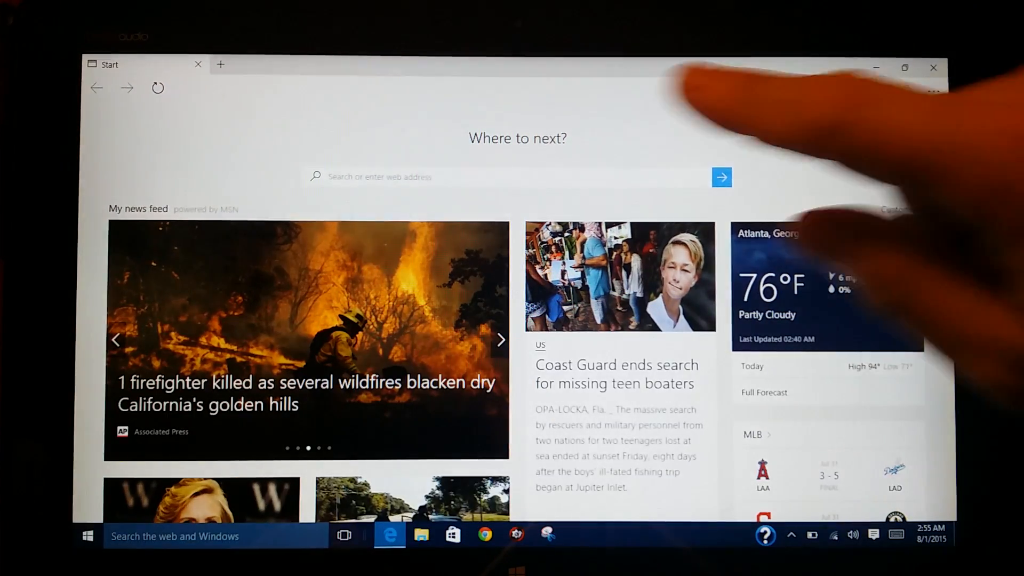
{"action": "left_click", "coordinate": [500, 339]}
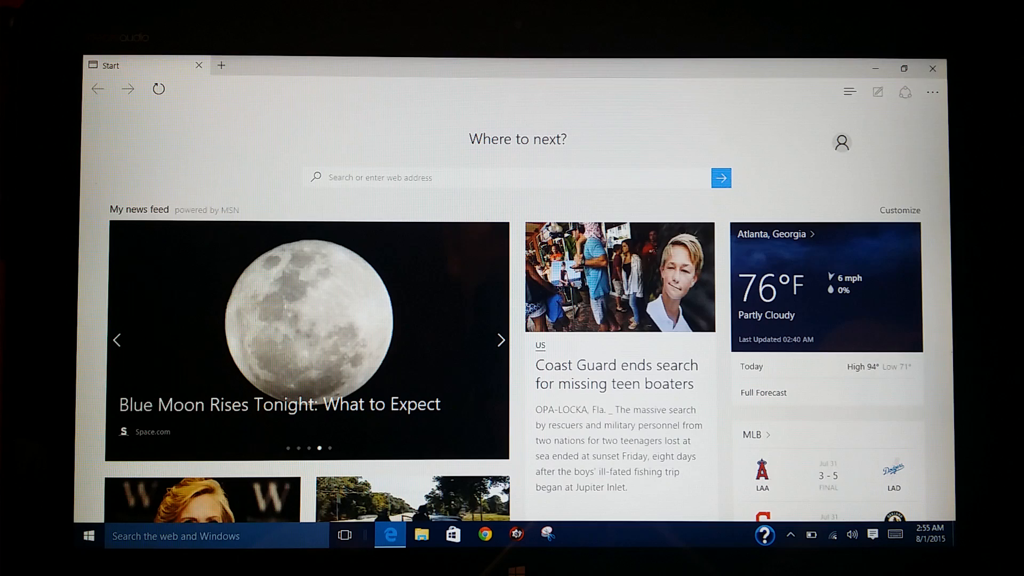
{"action": "left_click", "coordinate": [500, 339]}
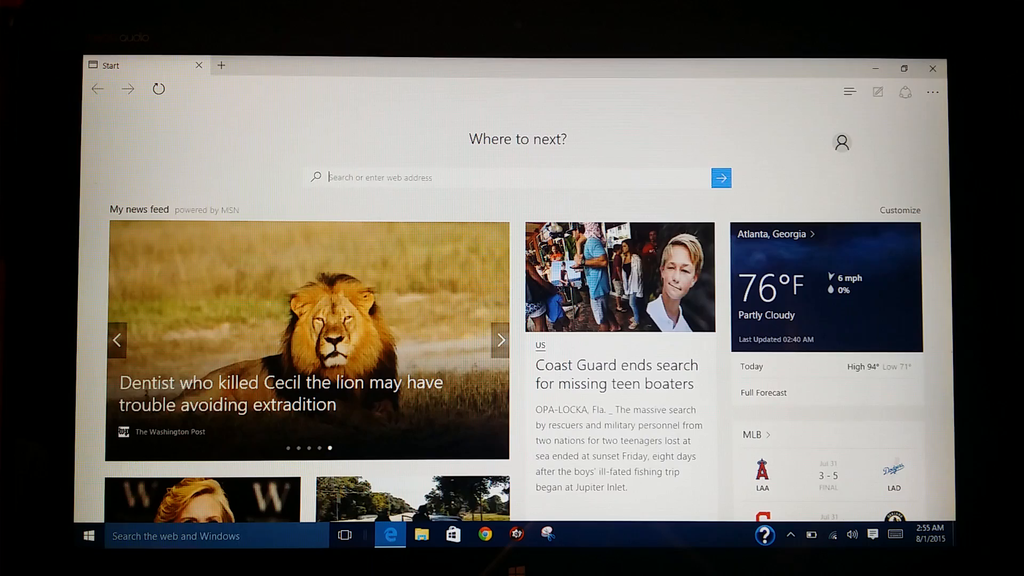
{"action": "left_click", "coordinate": [500, 339]}
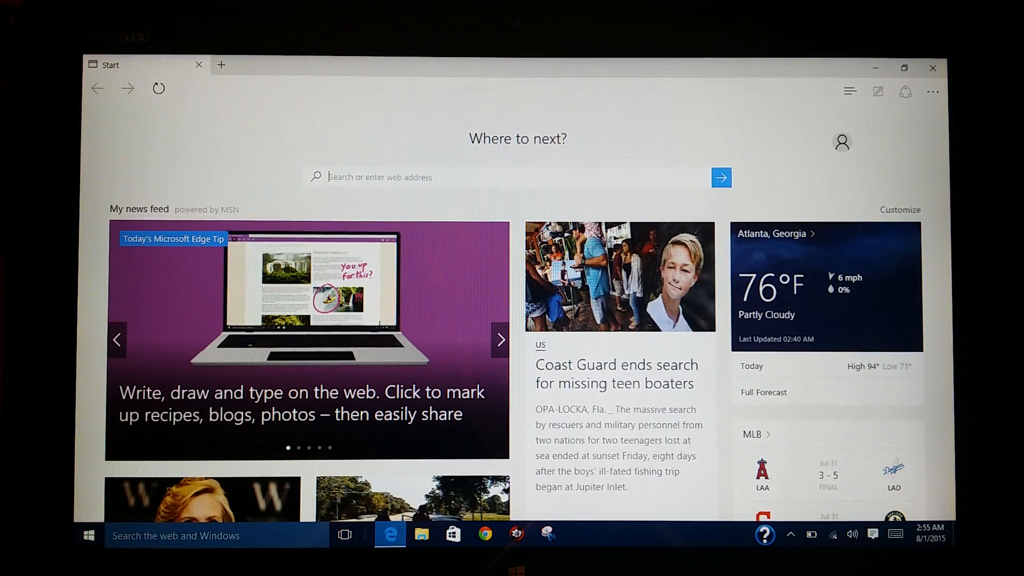
{"action": "left_click", "coordinate": [932, 67]}
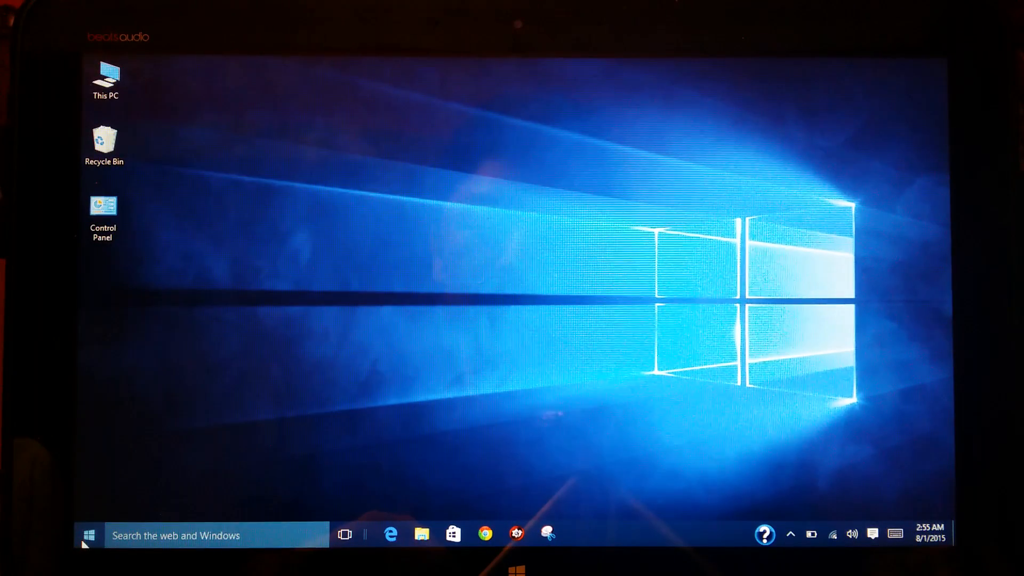
- Reach the Tablet mode page under System in Windows Settings from the Start menu
{"action": "left_click", "coordinate": [88, 535]}
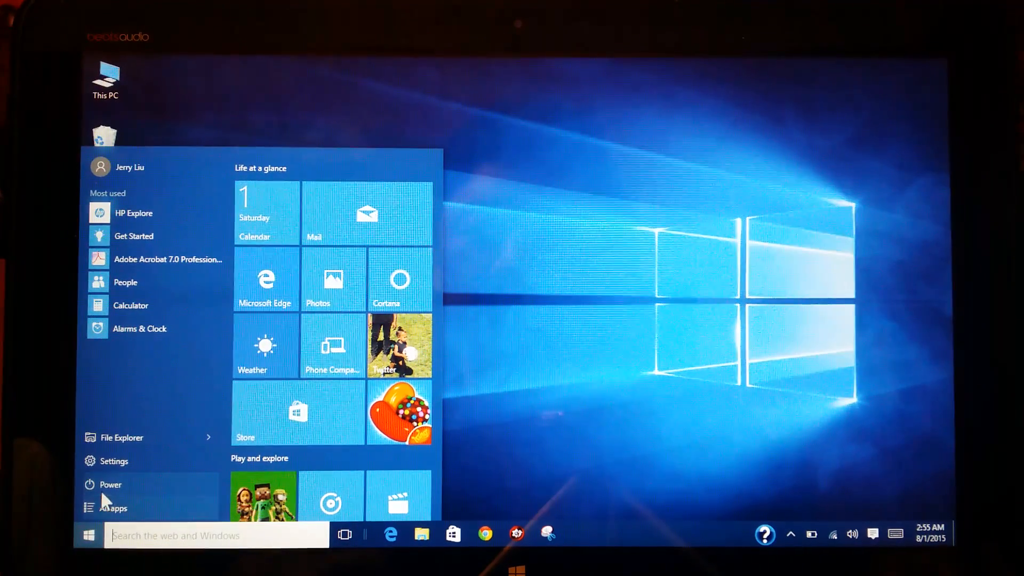
{"action": "left_click", "coordinate": [112, 461]}
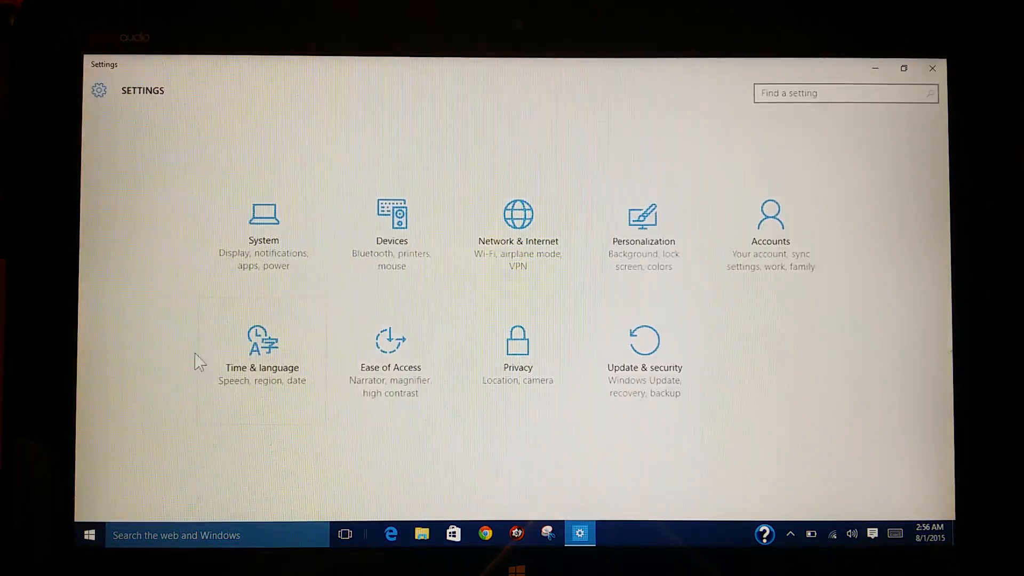
{"action": "mouse_move", "coordinate": [263, 245]}
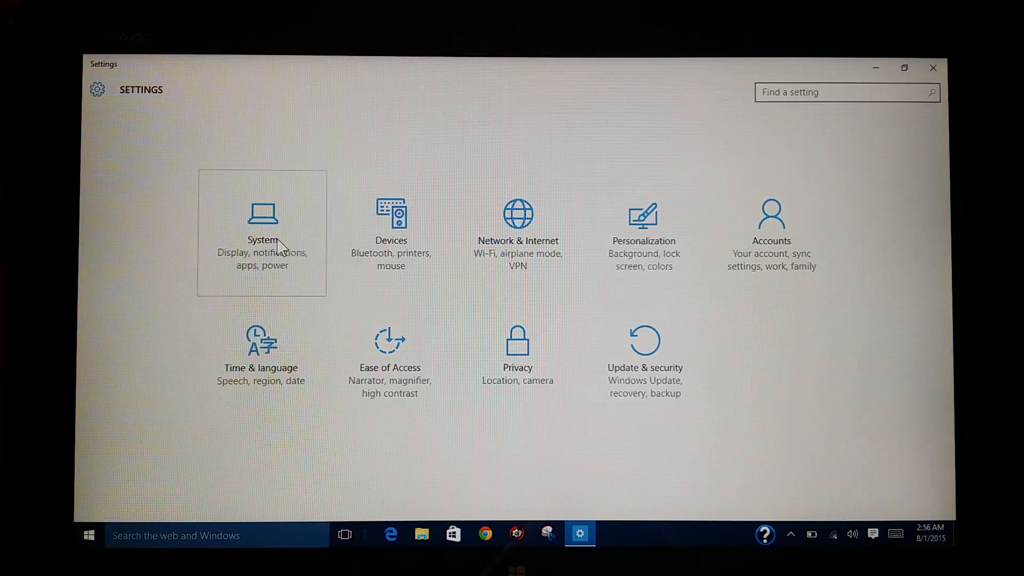
{"action": "left_click", "coordinate": [262, 222]}
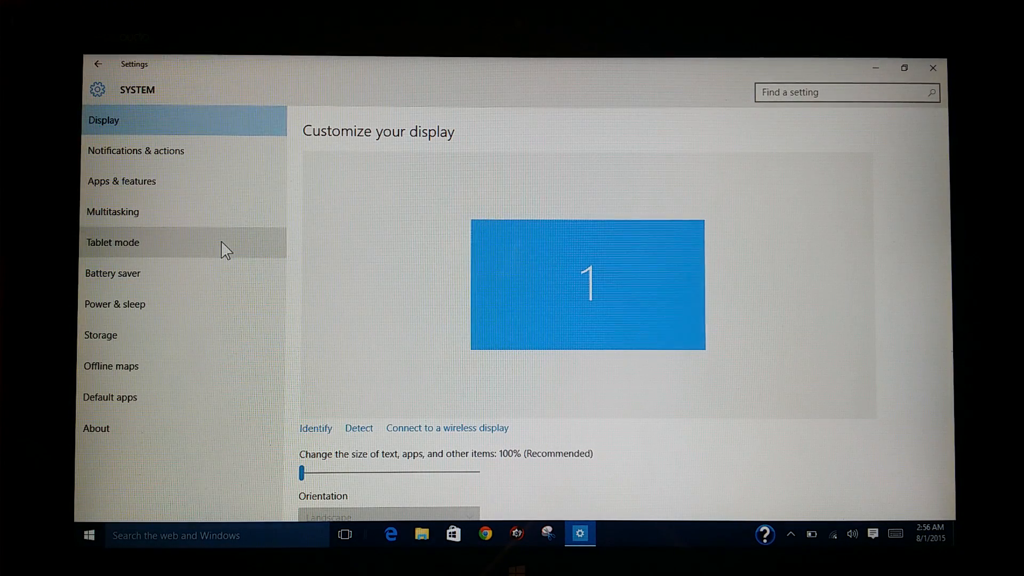
{"action": "left_click", "coordinate": [112, 242]}
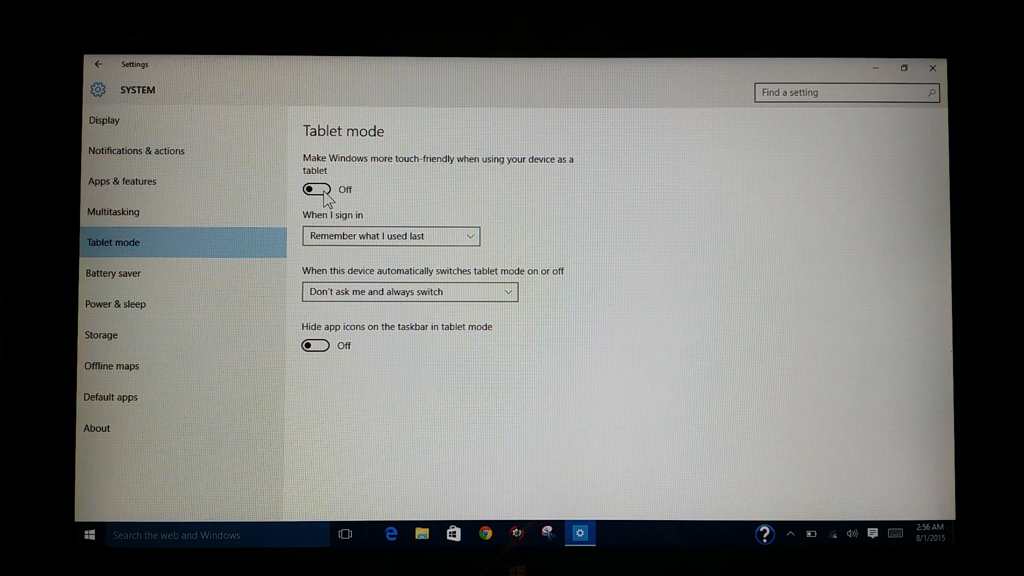
- Switch the 'Make Windows more touch-friendly' toggle on, test the search field, and return to Settings home
{"action": "left_click", "coordinate": [315, 190]}
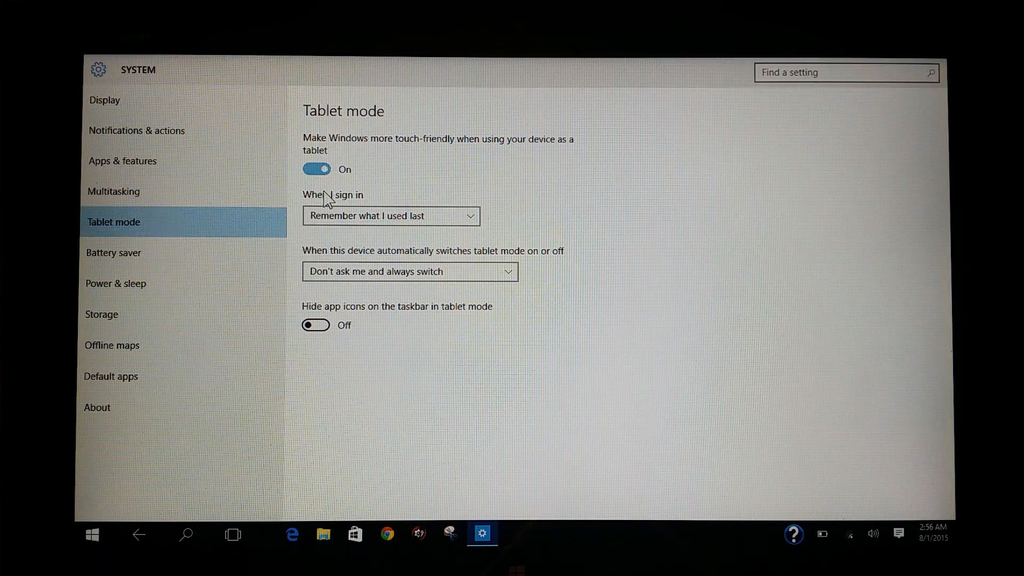
{"action": "mouse_move", "coordinate": [425, 183]}
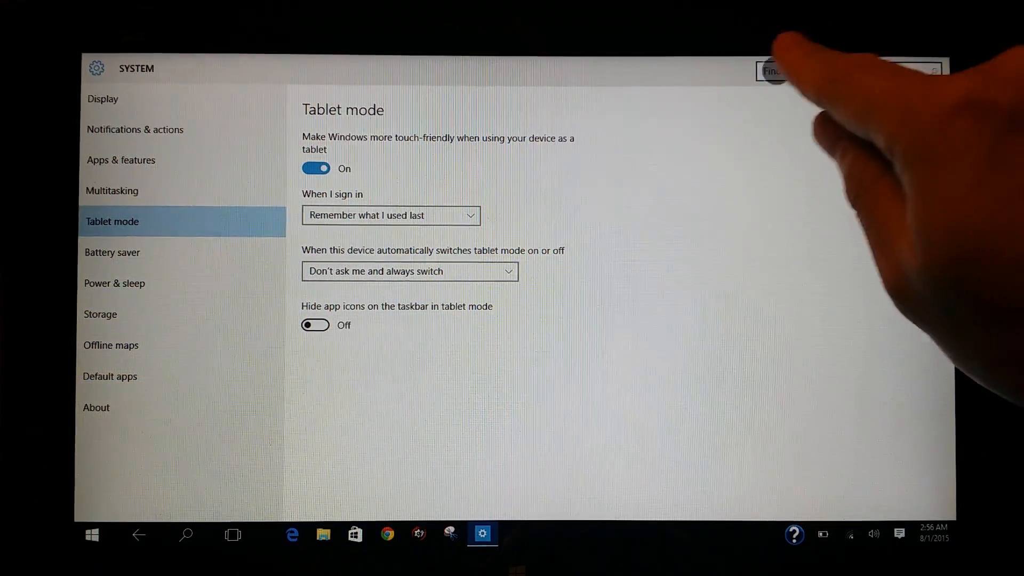
{"action": "left_click", "coordinate": [842, 71]}
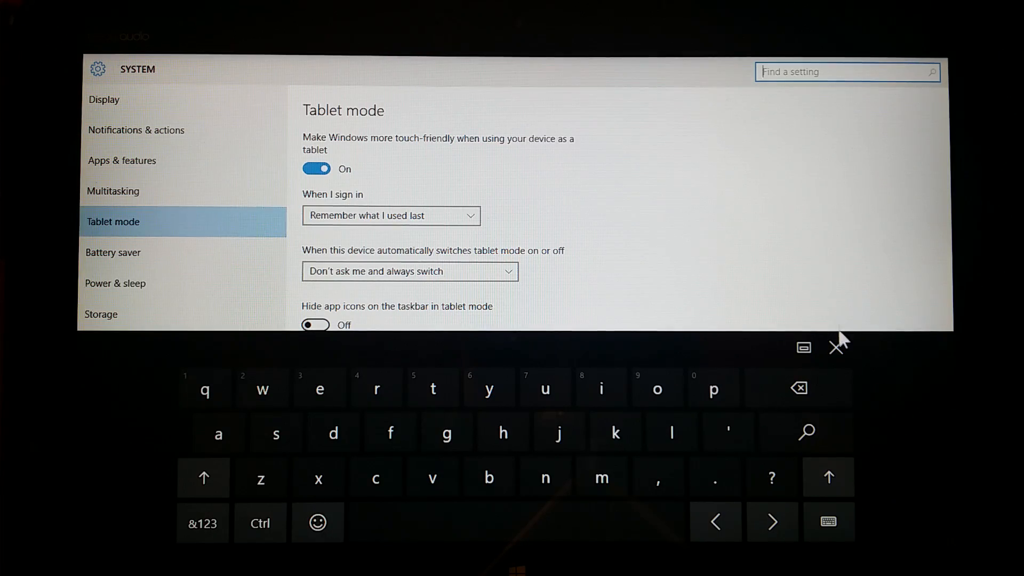
{"action": "left_click", "coordinate": [838, 346]}
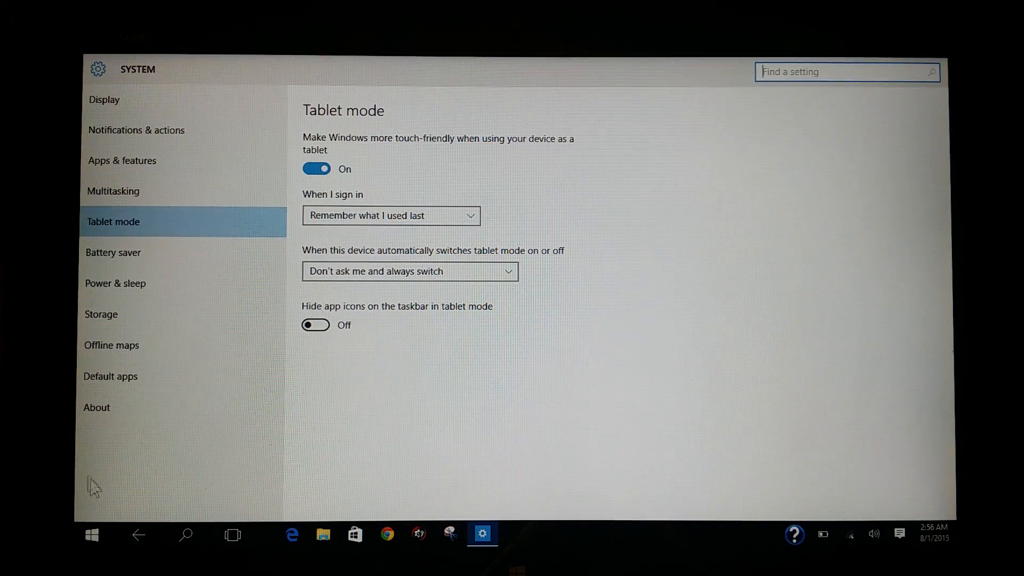
{"action": "left_click", "coordinate": [138, 535]}
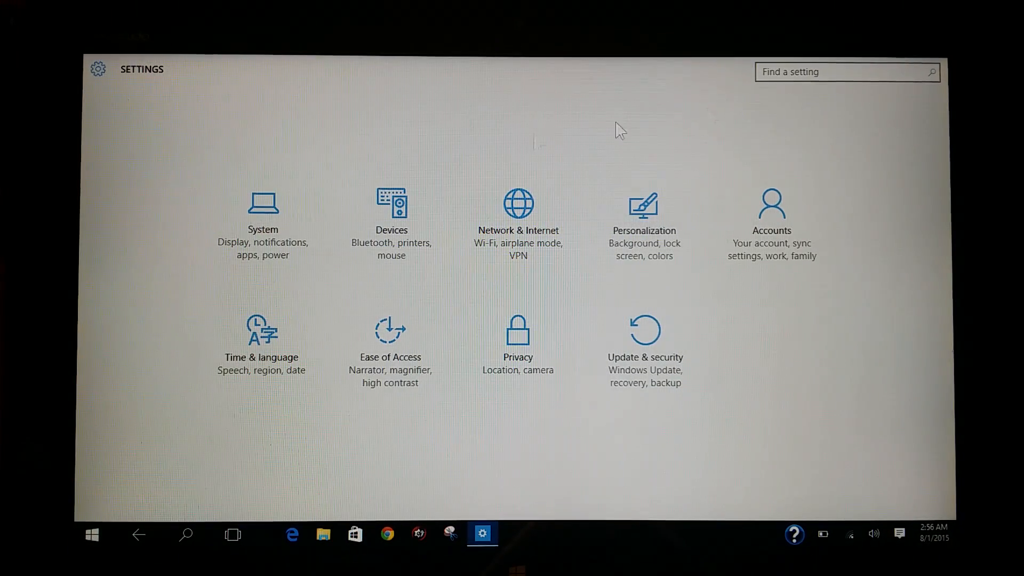
- Launch Microsoft Edge from the full-screen Start and tap the address field so the touch keyboard appears
{"action": "left_click", "coordinate": [91, 534]}
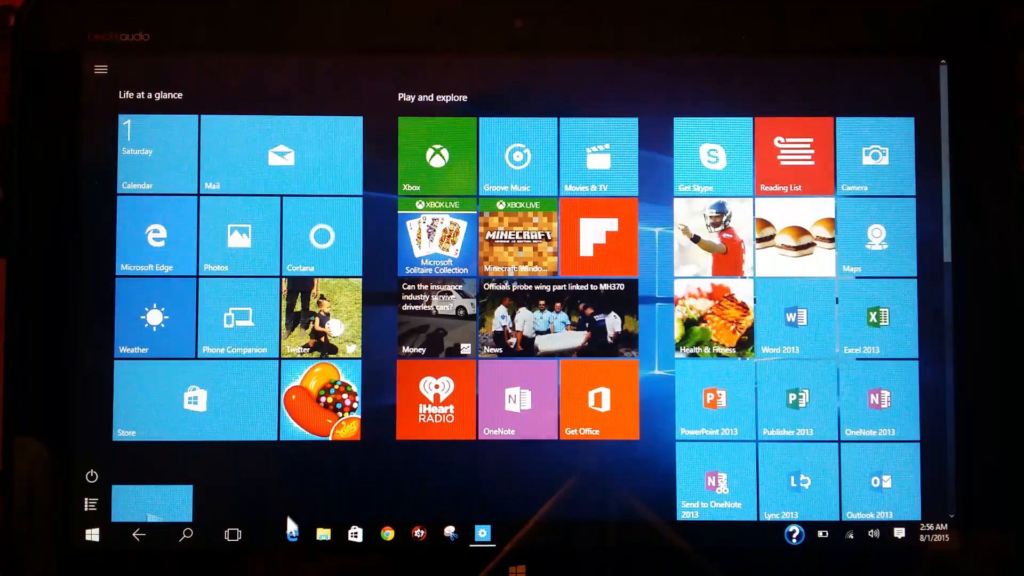
{"action": "left_click", "coordinate": [291, 534]}
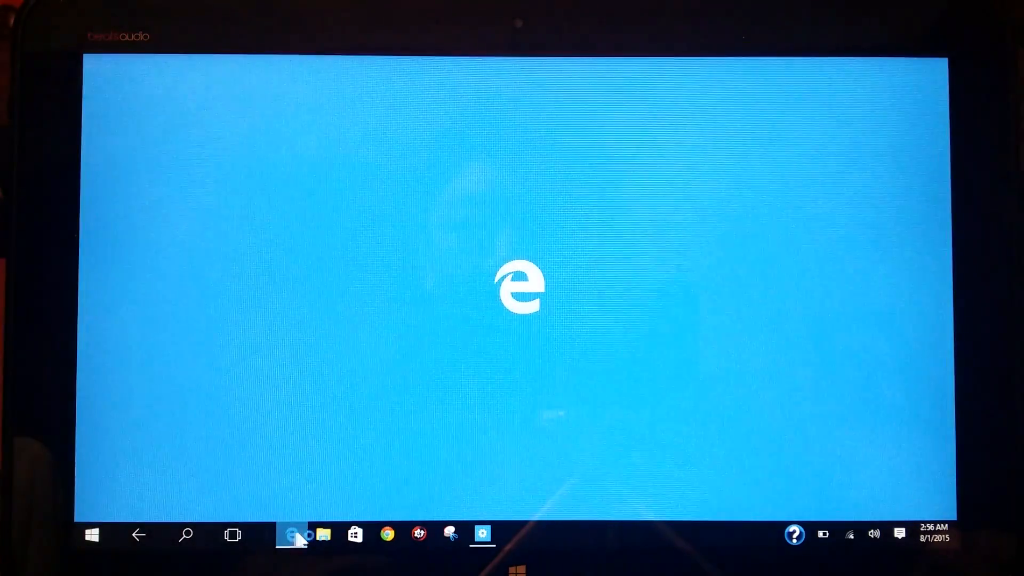
{"action": "left_click", "coordinate": [292, 534]}
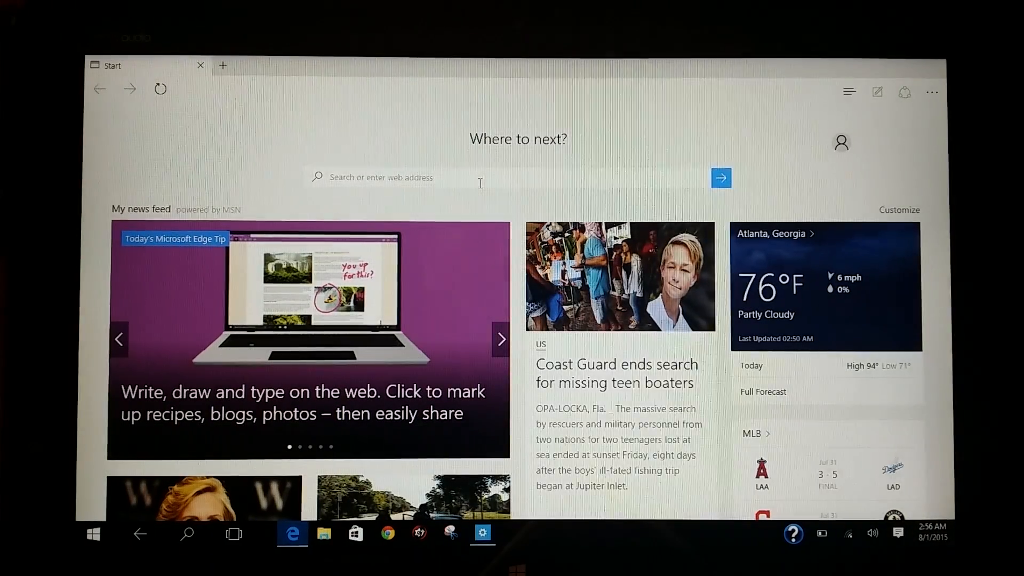
{"action": "left_click", "coordinate": [391, 177]}
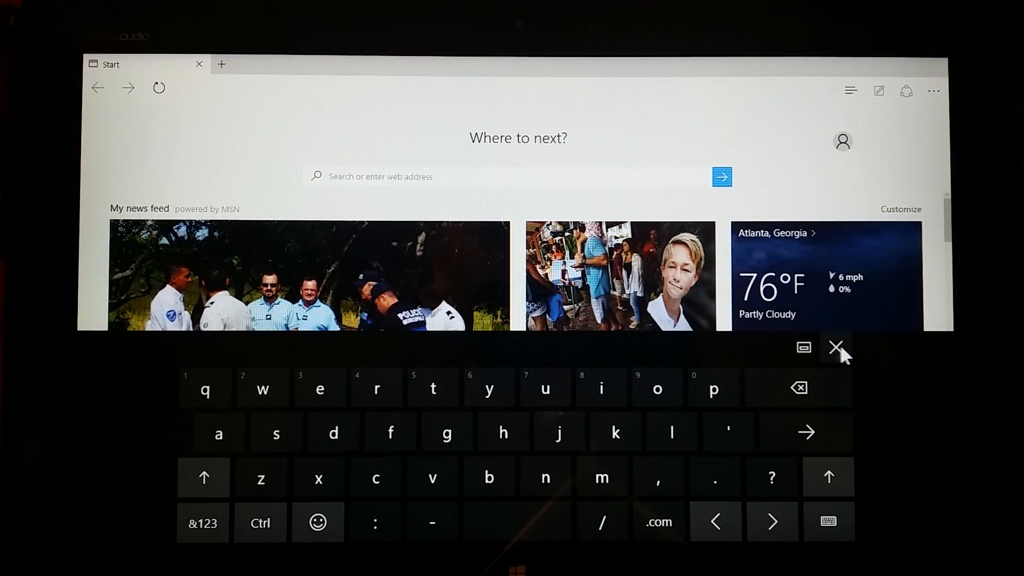
- Dismiss the touch keyboard in Edge
{"action": "left_click", "coordinate": [836, 348]}
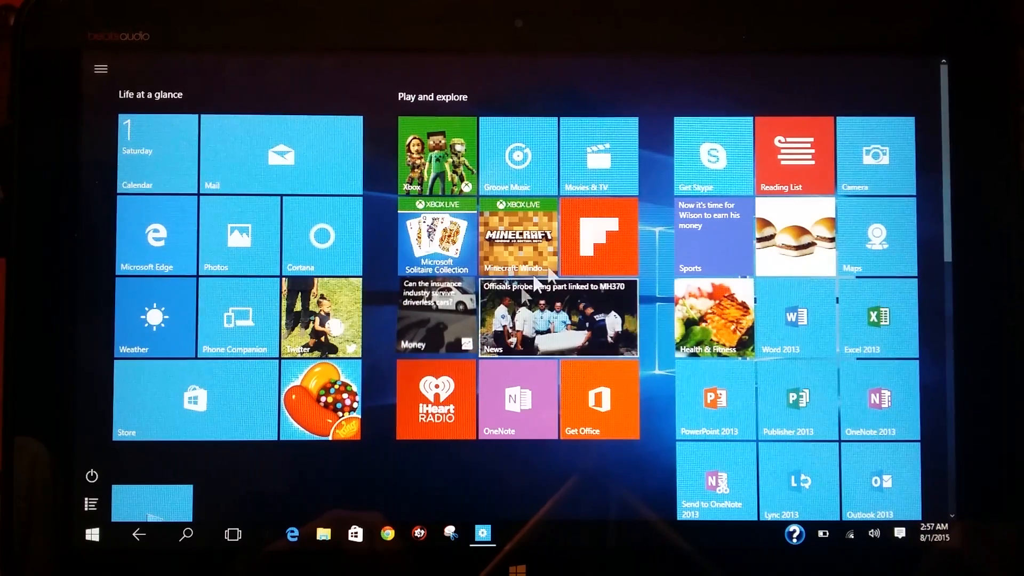
{"action": "mouse_move", "coordinate": [372, 231]}
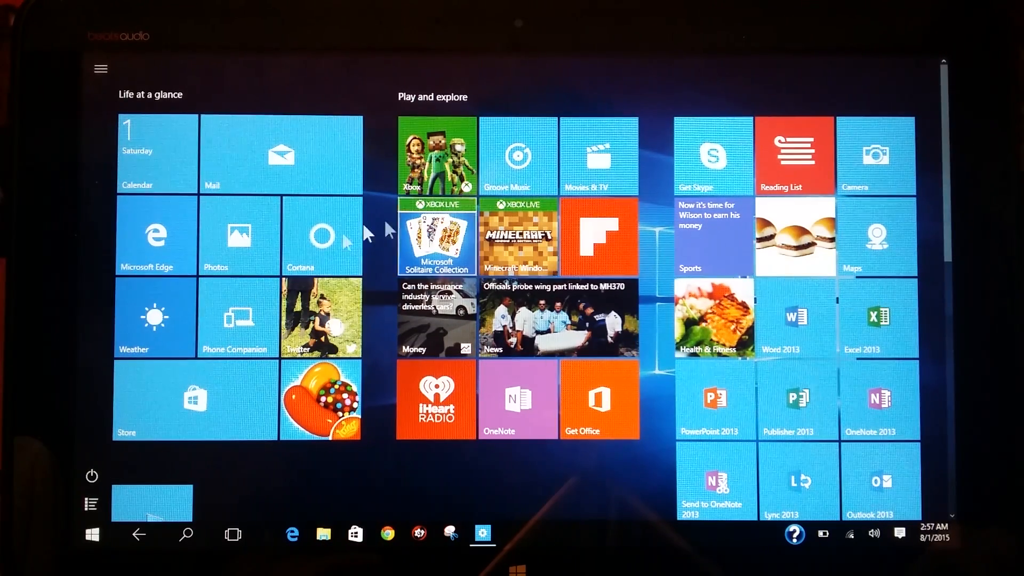